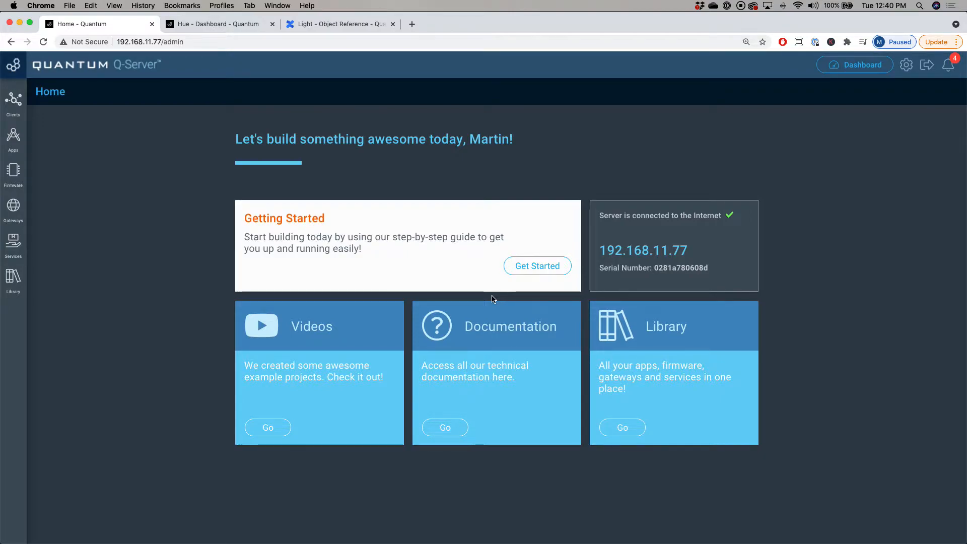
mouse_move(35, 282)
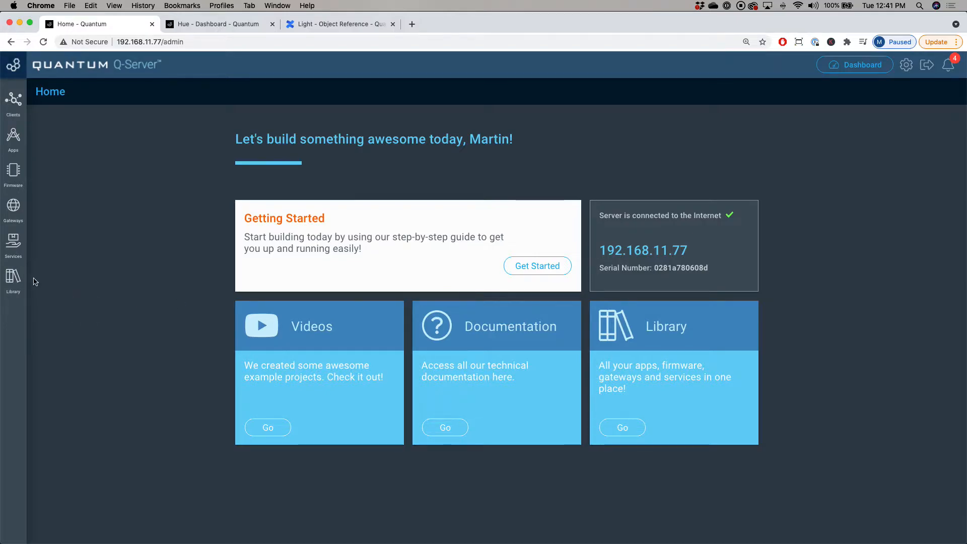
Download the Hue gateway from the library's Gateways list
left_click(13, 276)
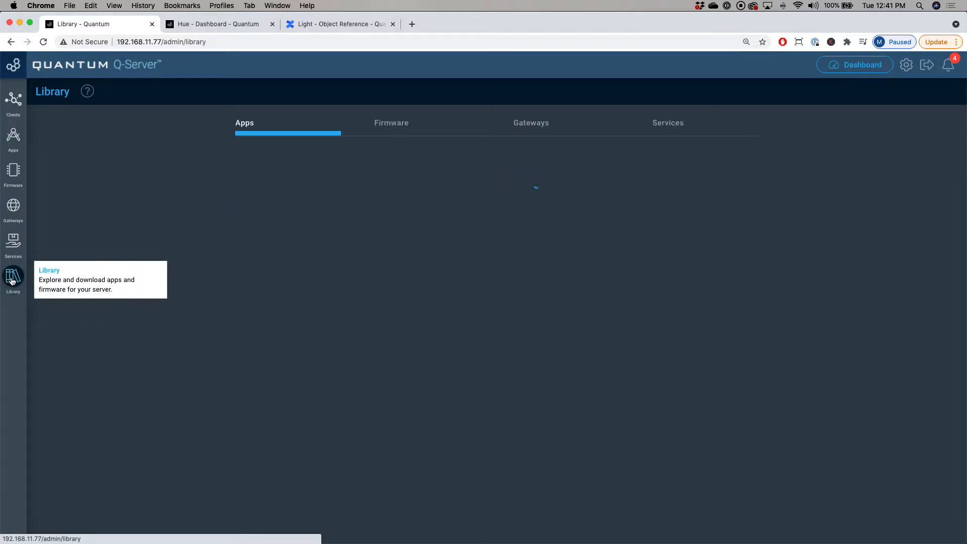
left_click(530, 122)
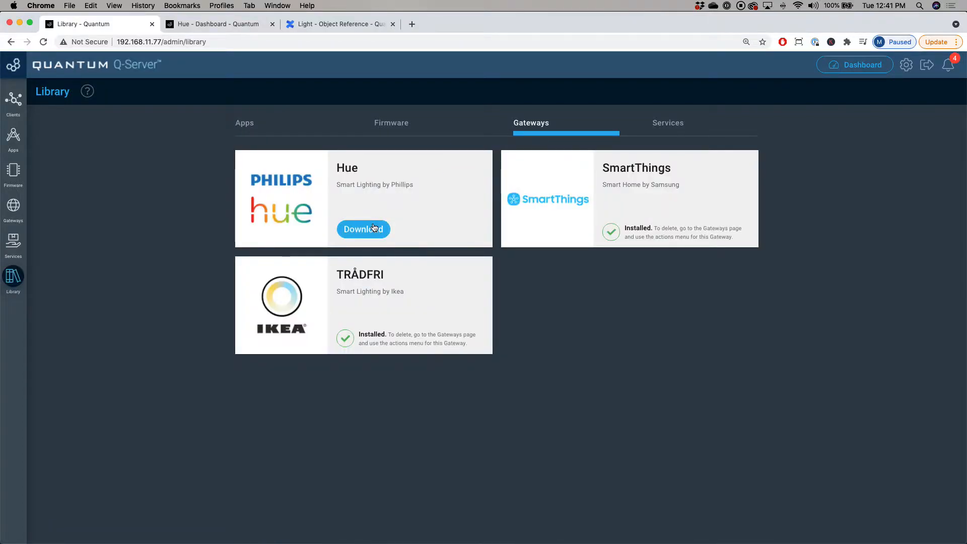
left_click(363, 229)
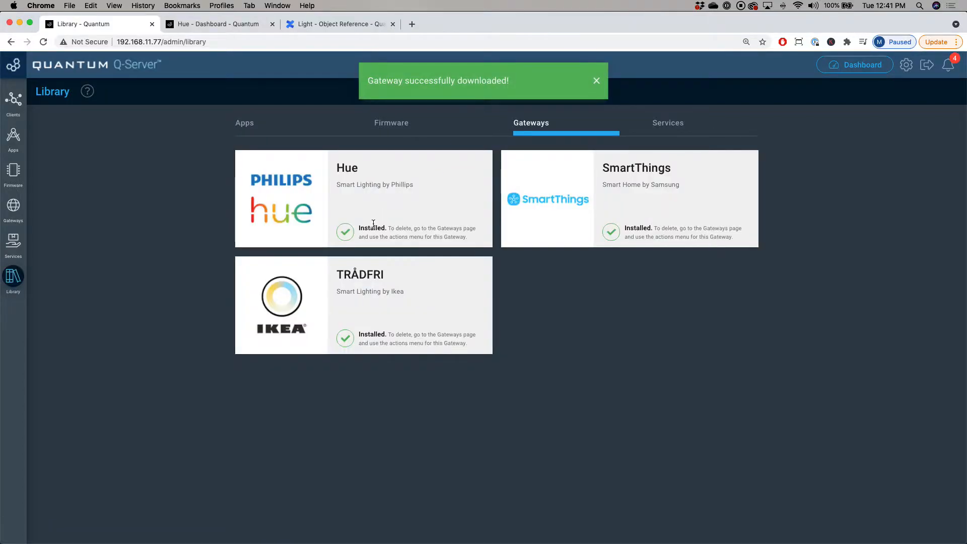
Configure the Hue gateway with bridge 192.168.11.156, accept the username, and activate it to Running
left_click(13, 205)
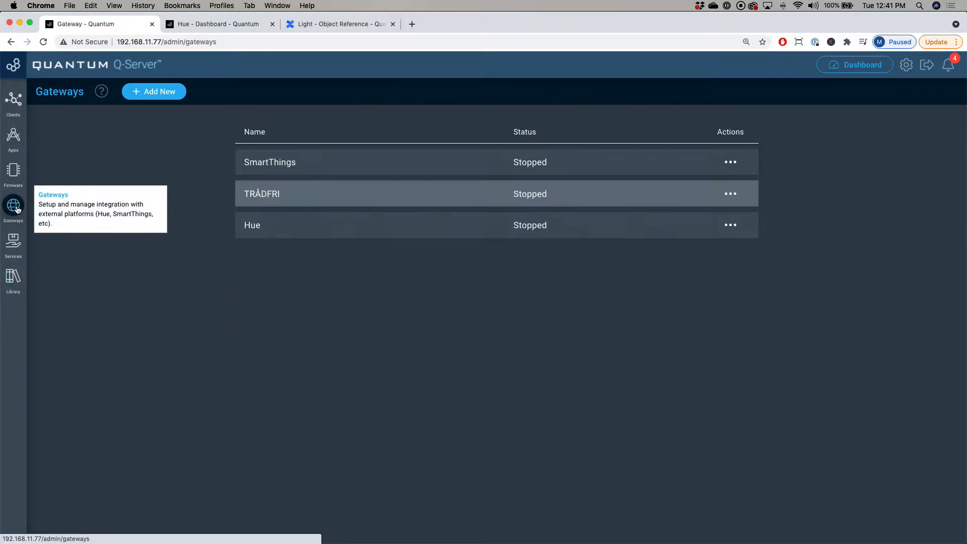
mouse_move(278, 234)
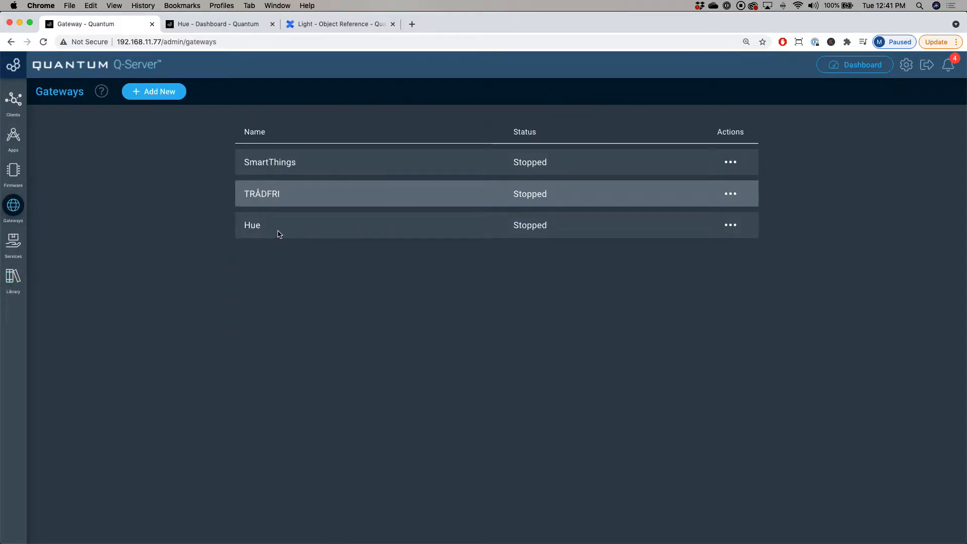
mouse_move(324, 232)
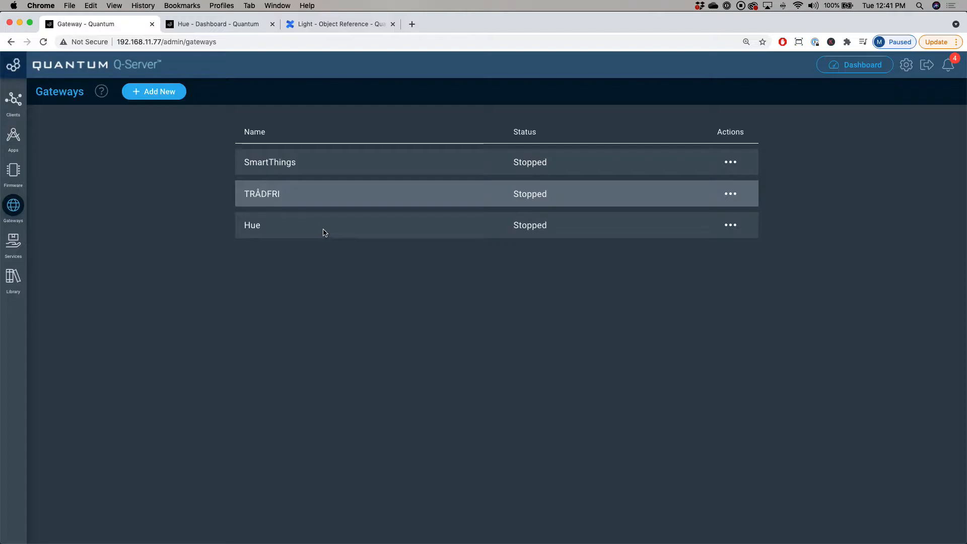
mouse_move(731, 225)
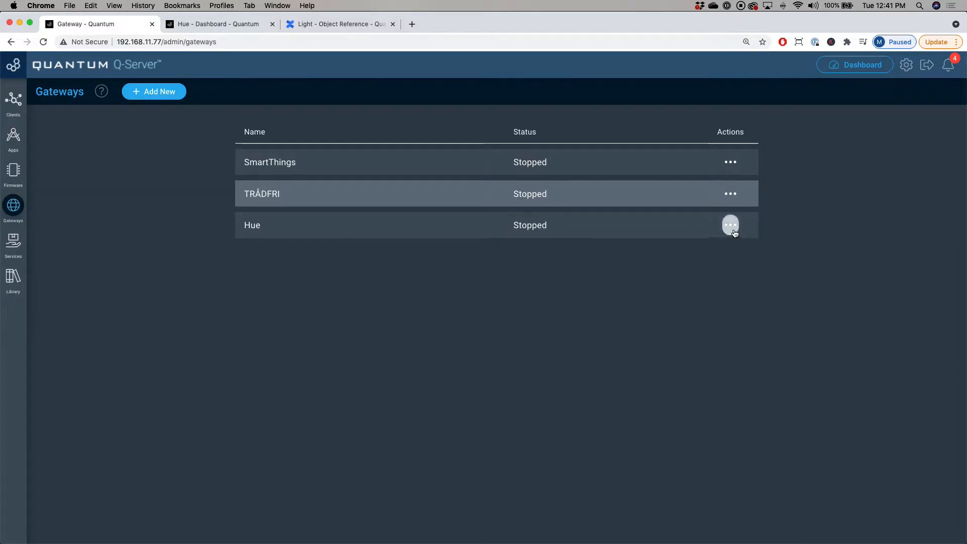
left_click(730, 225)
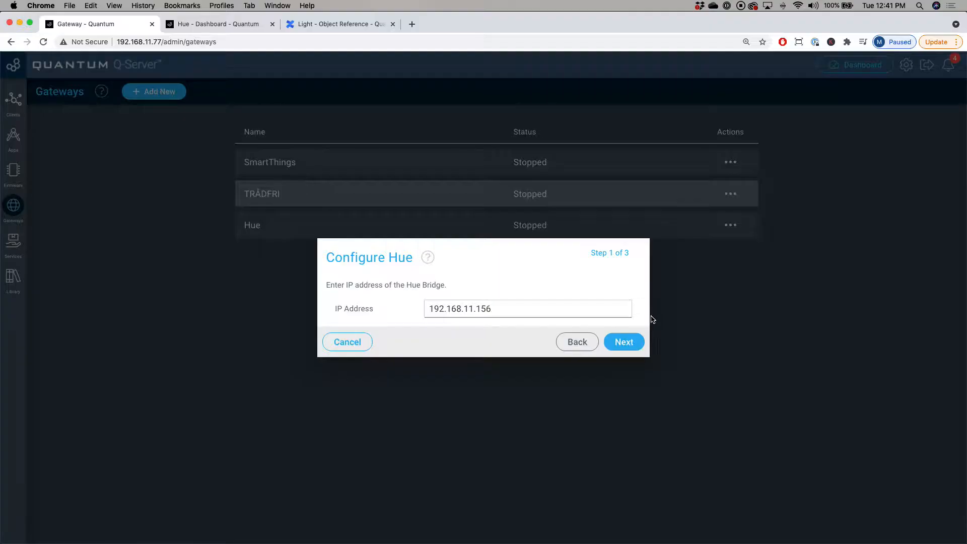
left_click(623, 341)
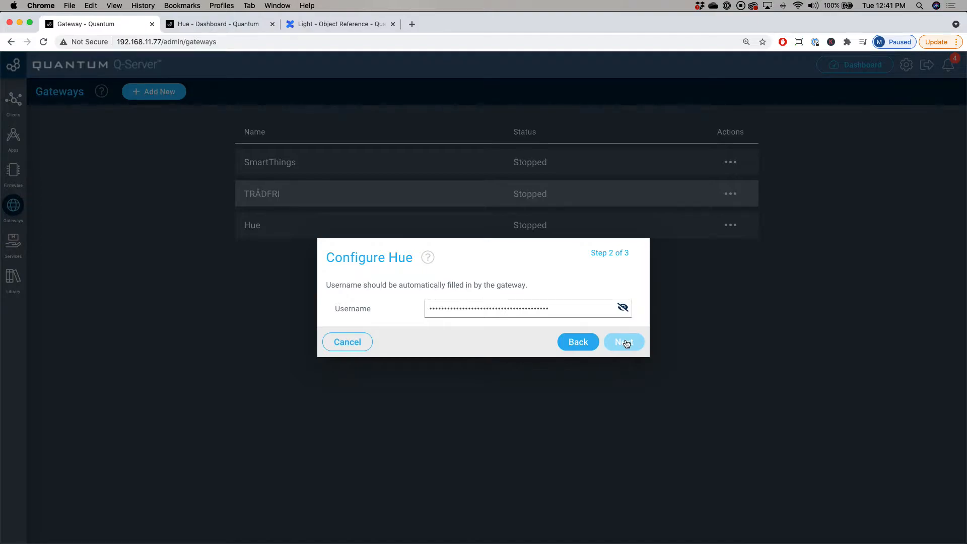
left_click(623, 342)
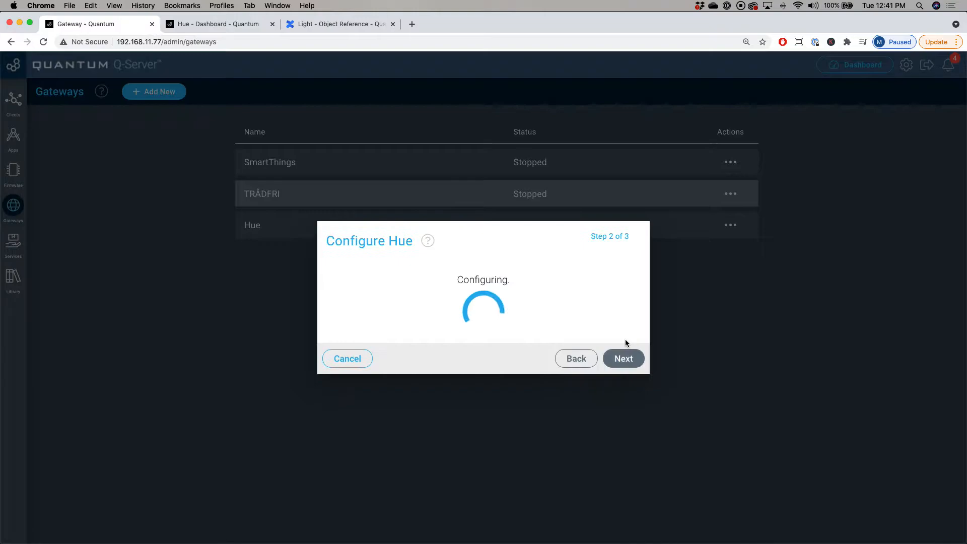
left_click(623, 358)
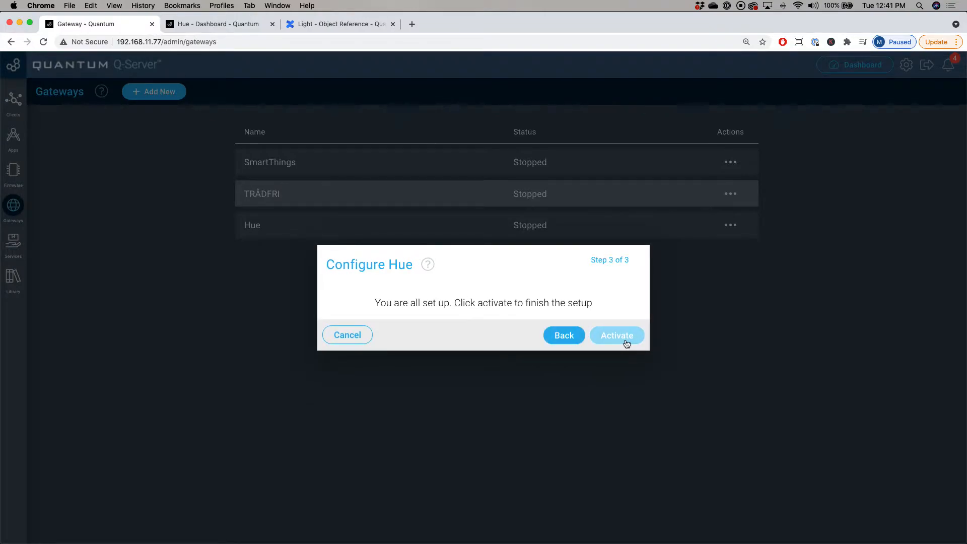
left_click(617, 335)
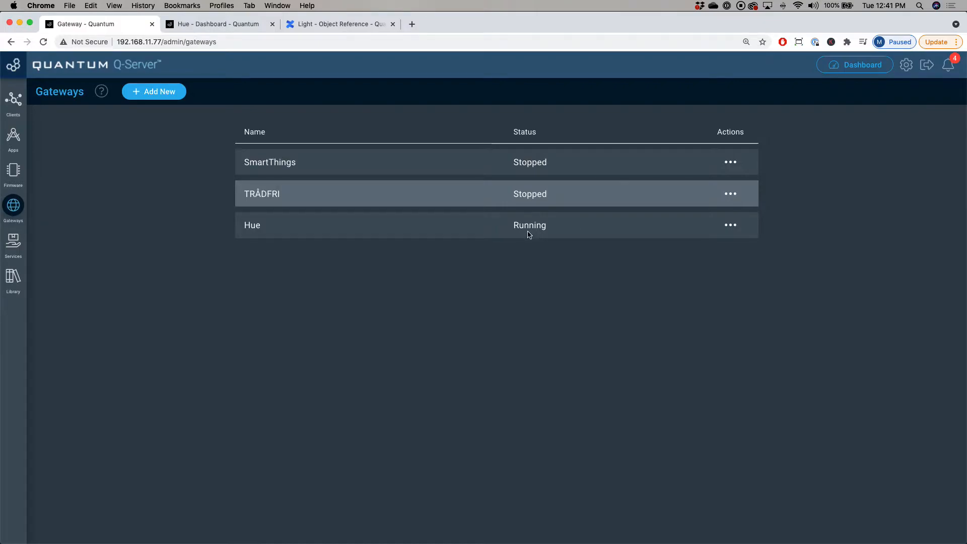
Show the paired clients, now listing four Hue color lamps and the Hue-Gateway
left_click(13, 99)
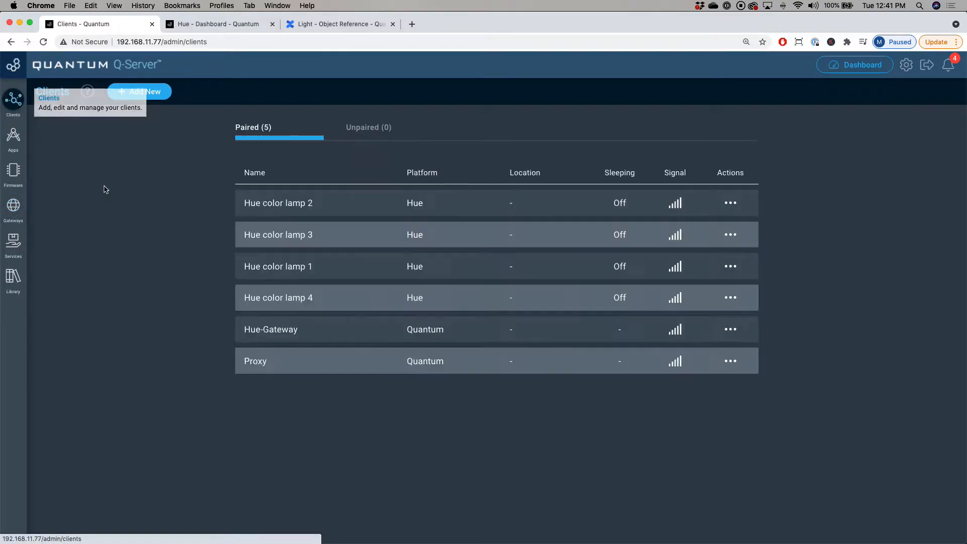
mouse_move(338, 191)
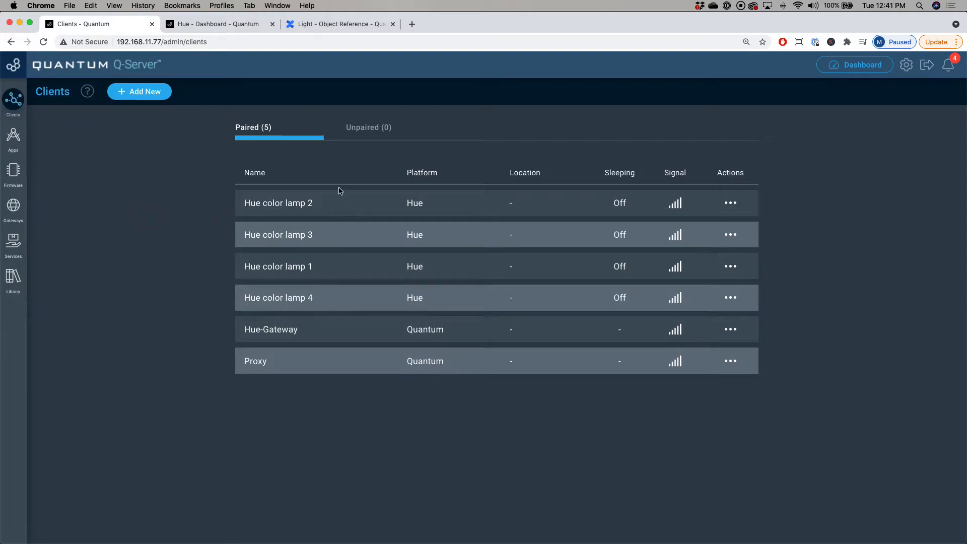
mouse_move(350, 278)
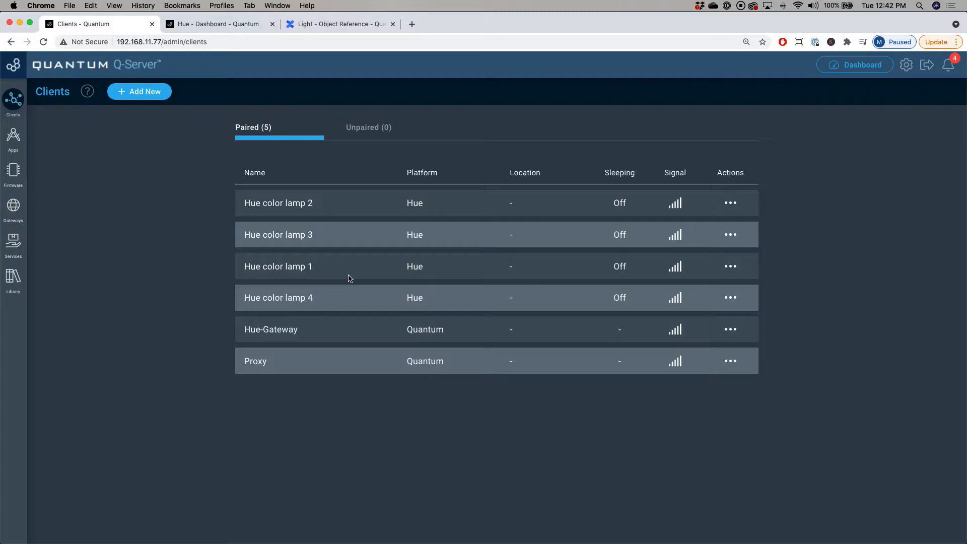
Create a new app named 'Hue' and land in the empty App Builder canvas
left_click(13, 138)
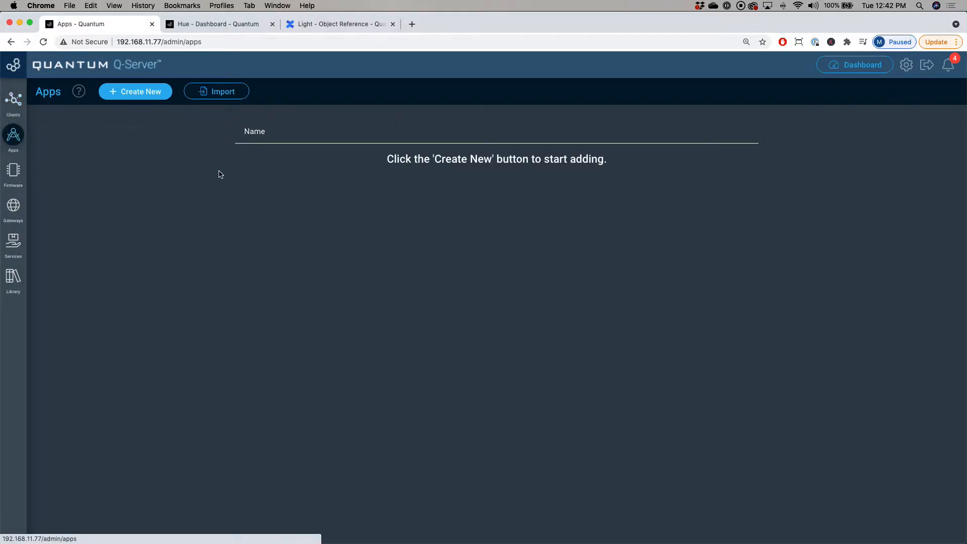
mouse_move(149, 102)
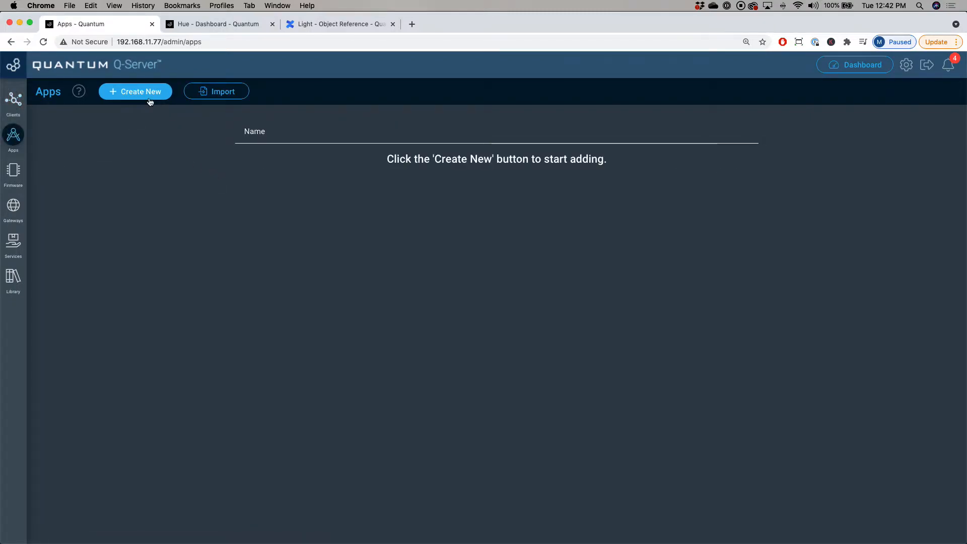
left_click(135, 91)
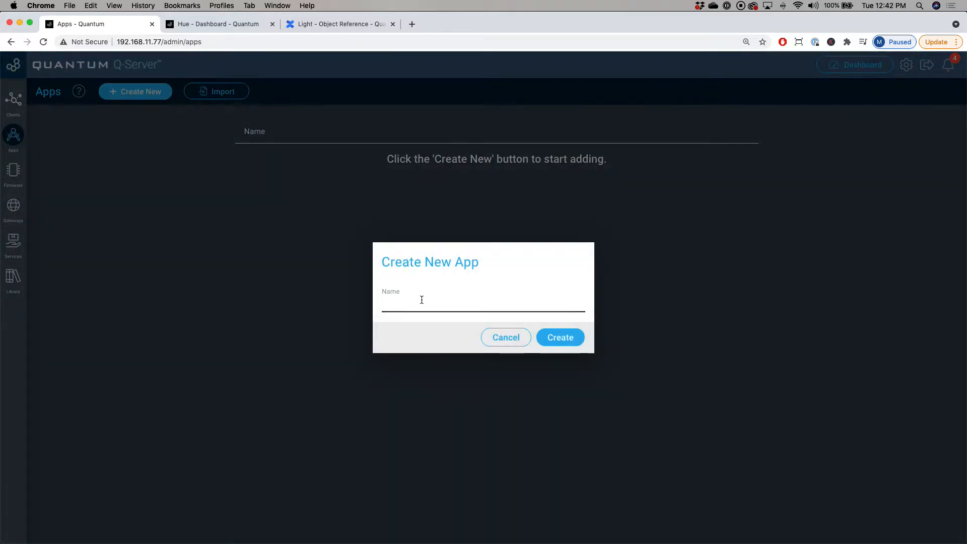
type("Hue")
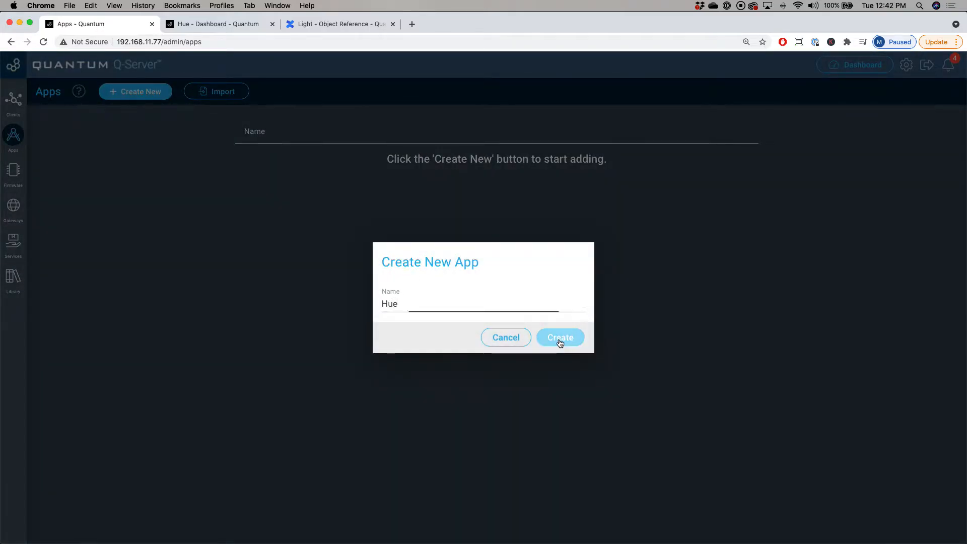
left_click(560, 337)
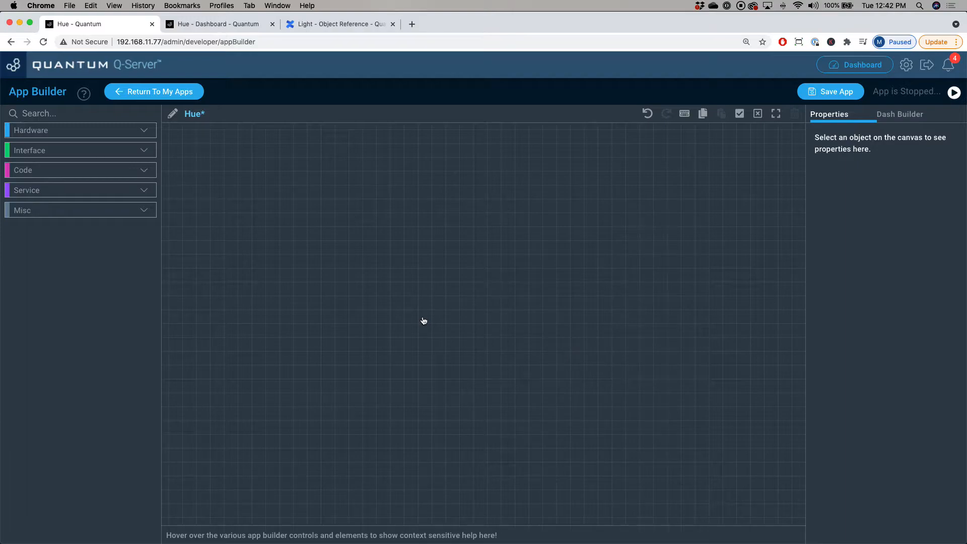
Drag a Light object and a Switch object from the object search onto the canvas
left_click(51, 112)
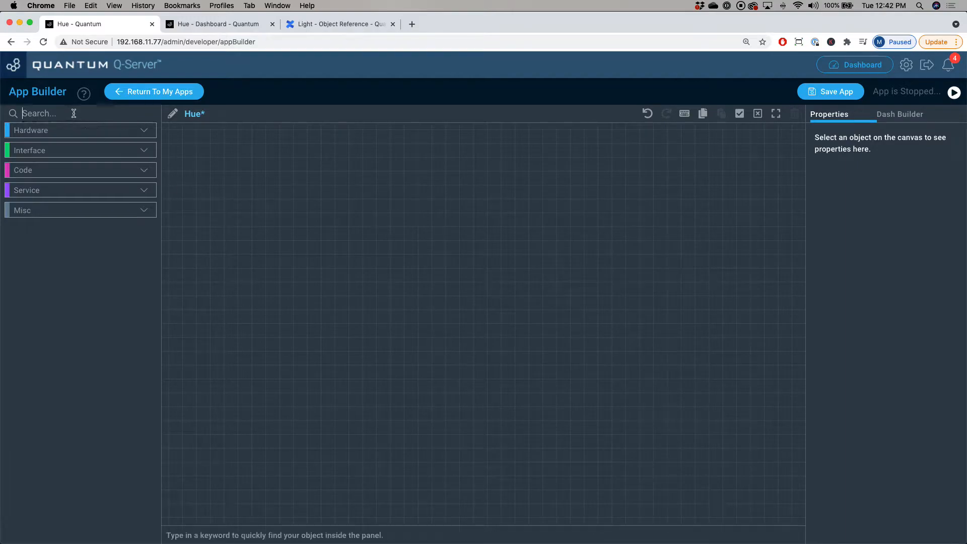
type("Li")
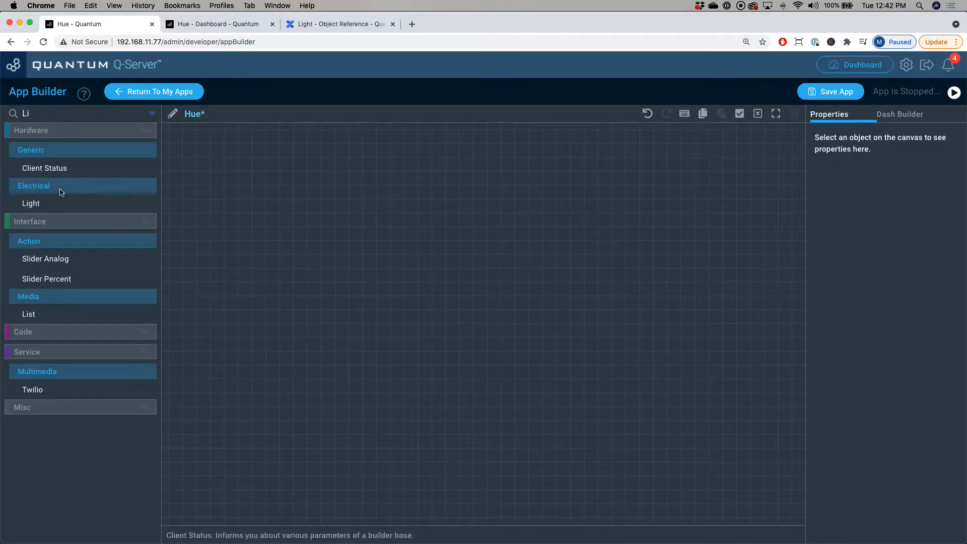
left_click_drag(31, 204, 465, 310)
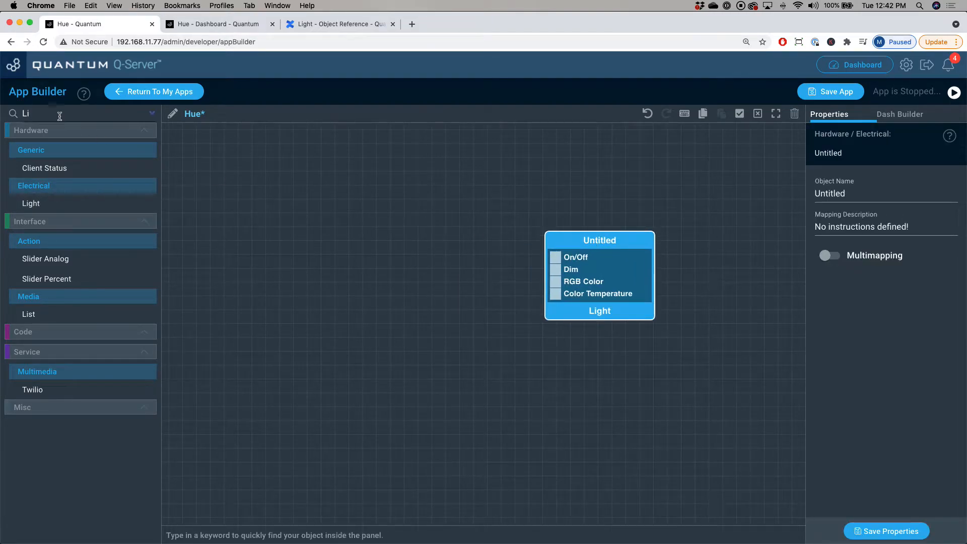
type("Sw")
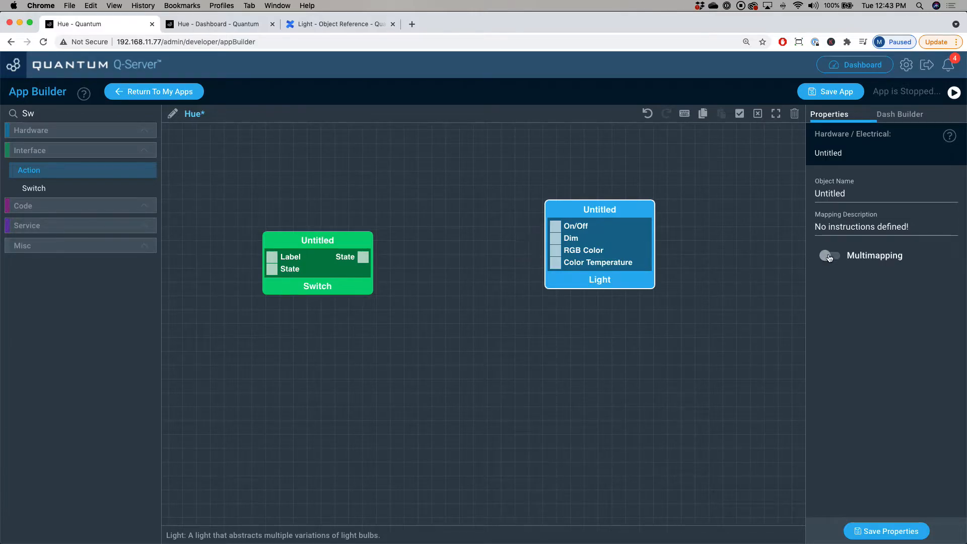
mouse_move(839, 261)
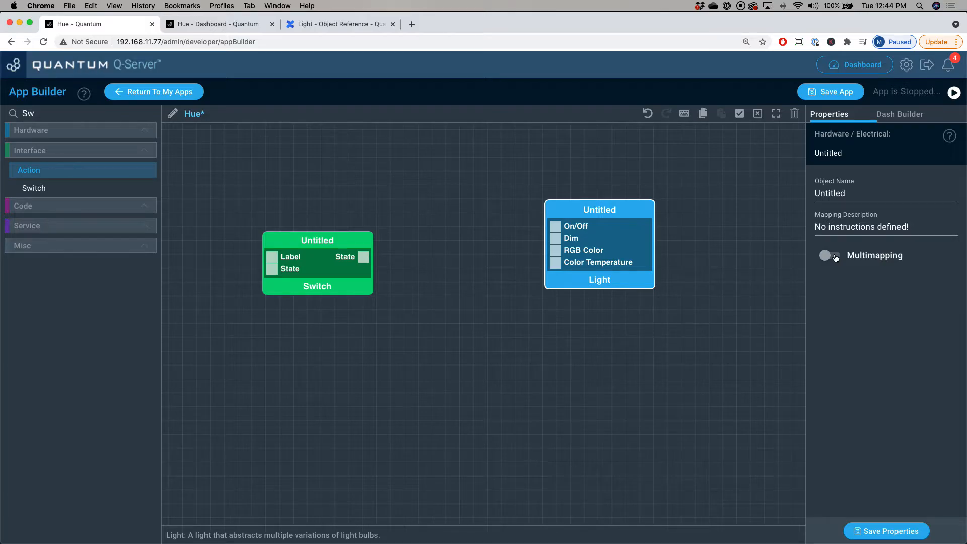
Enable Multimapping on the Light and wire the Switch State to its On/Off input
left_click(829, 255)
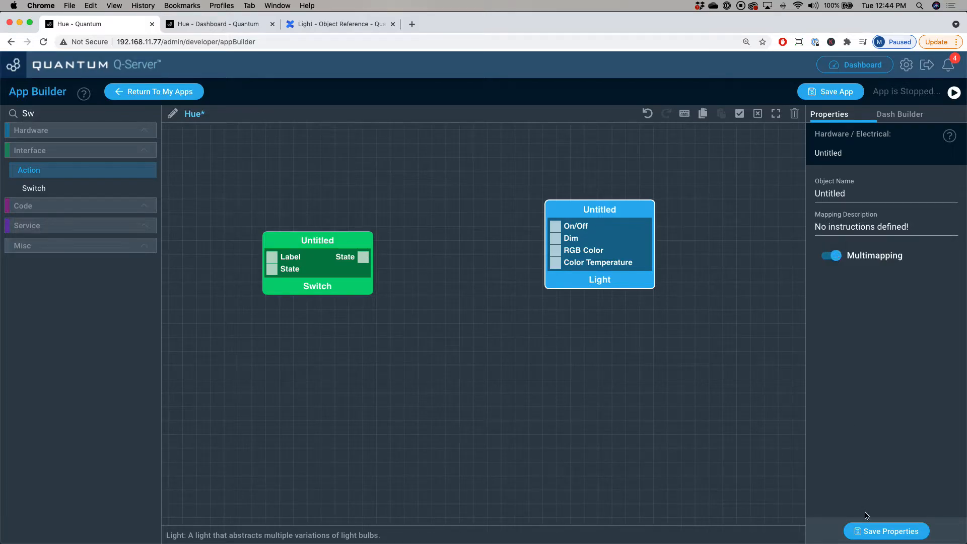
mouse_move(528, 365)
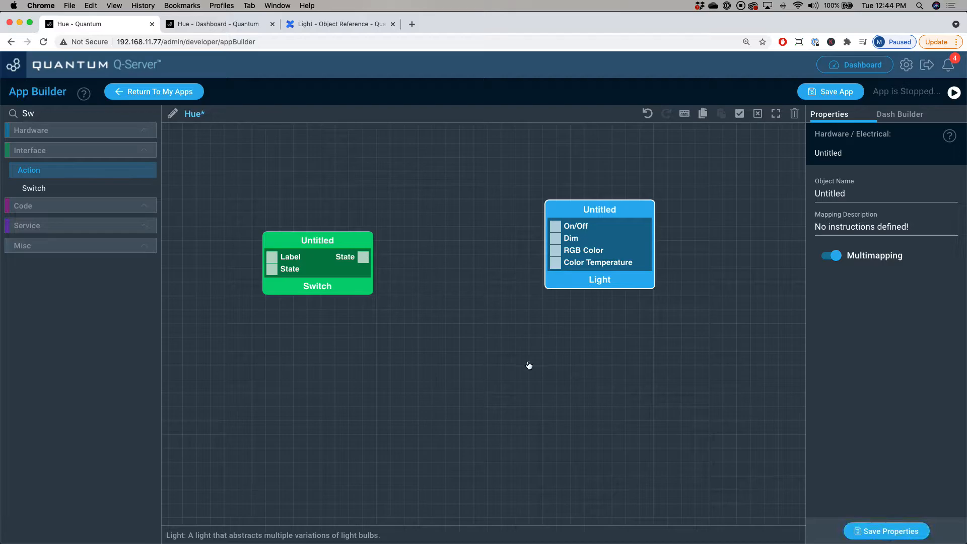
left_click_drag(363, 257, 430, 249)
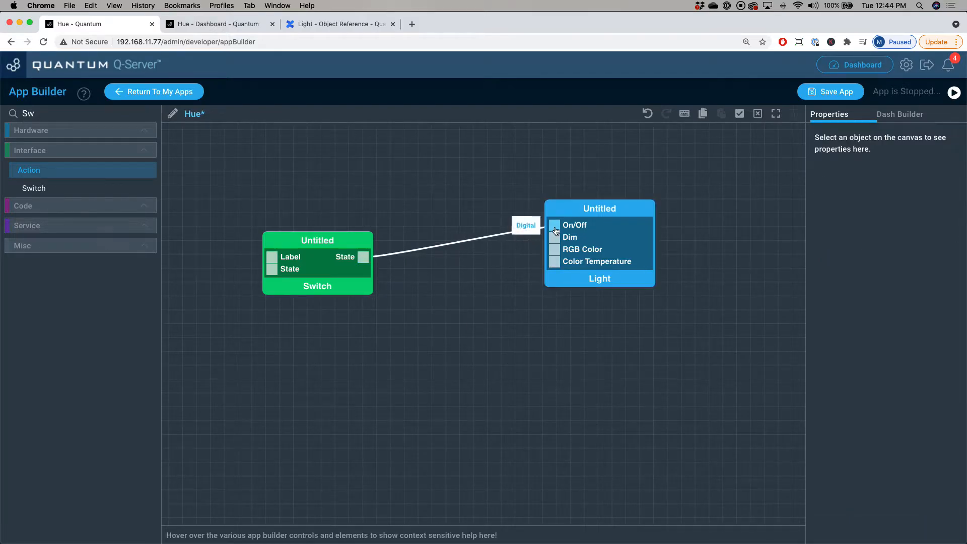
left_click_drag(317, 239, 327, 183)
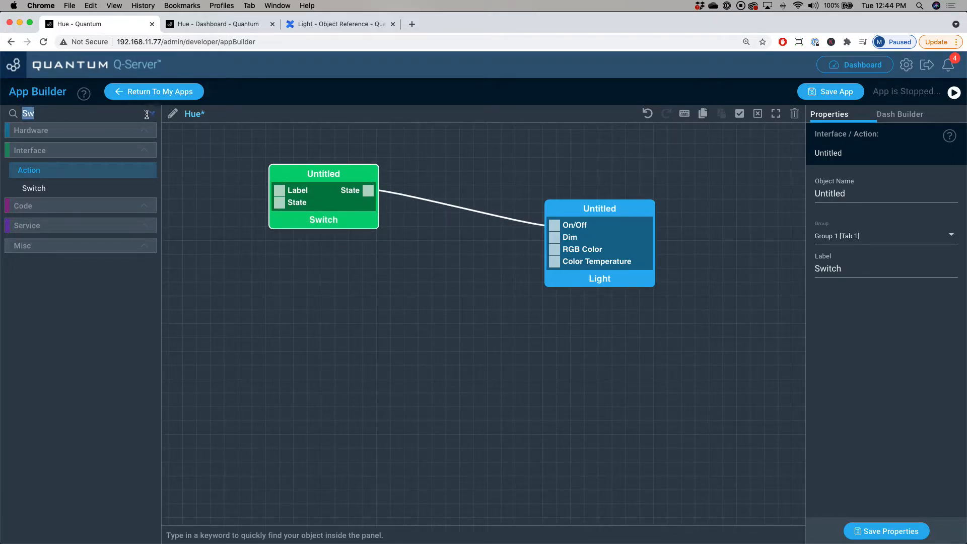
Add two Slider Percents and a Color Picker wired to the Light's Dim, RGB Color and Color Temperature
type("slid")
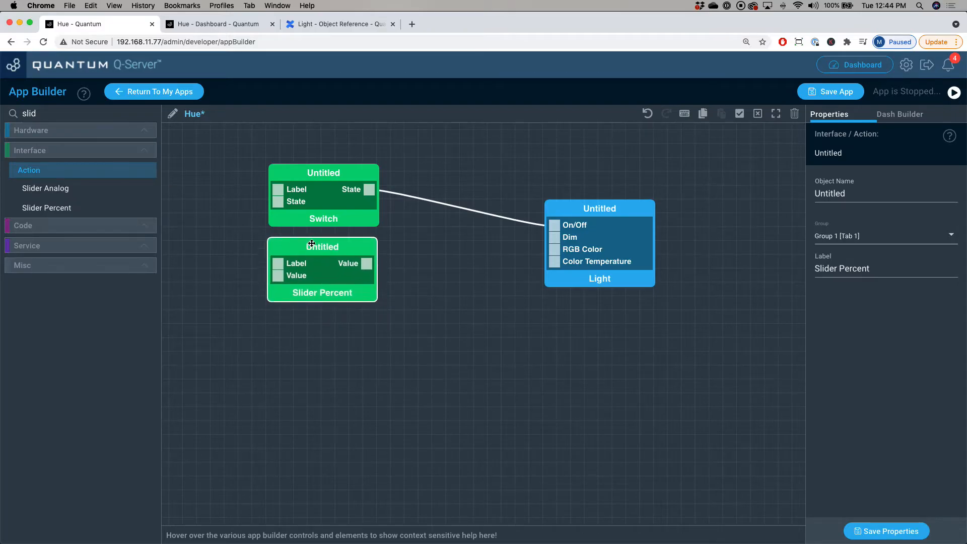
left_click_drag(369, 266, 553, 237)
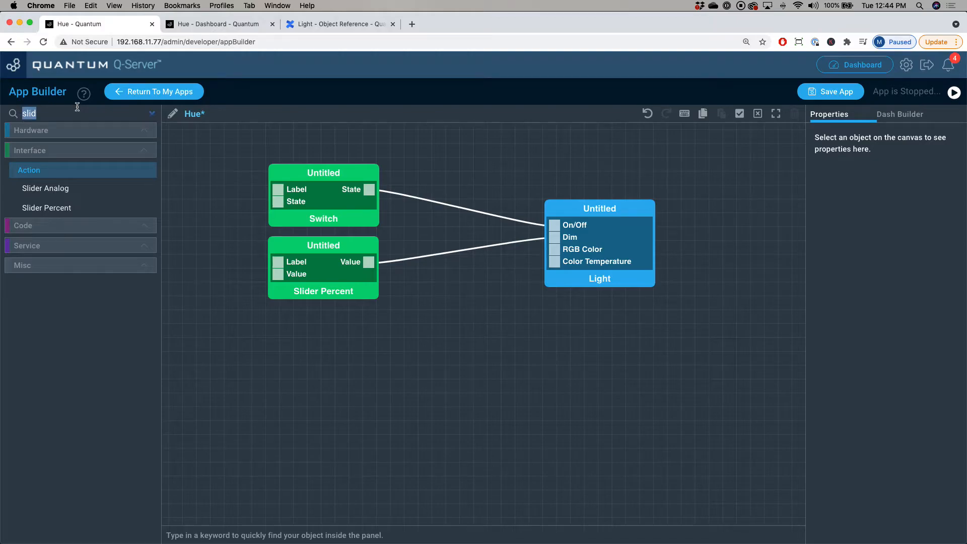
type("Colo")
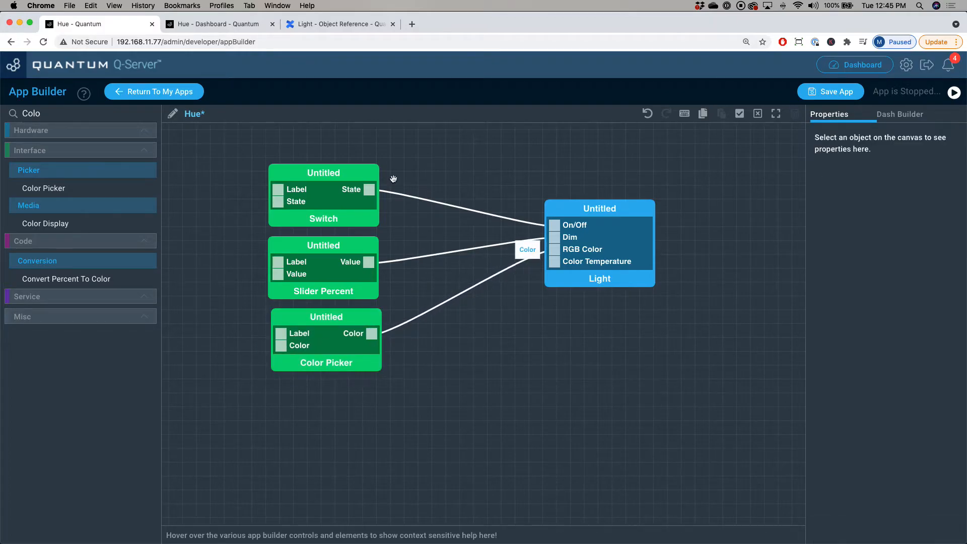
type("Slid")
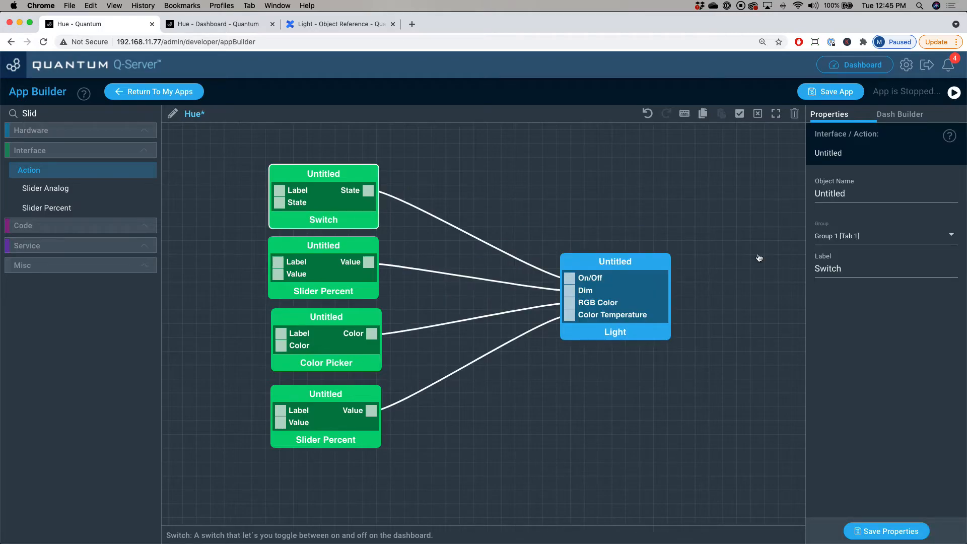
Label the Switch 'On/Off', the first slider 'Dim' and the color picker 'Color'
double_click(828, 268)
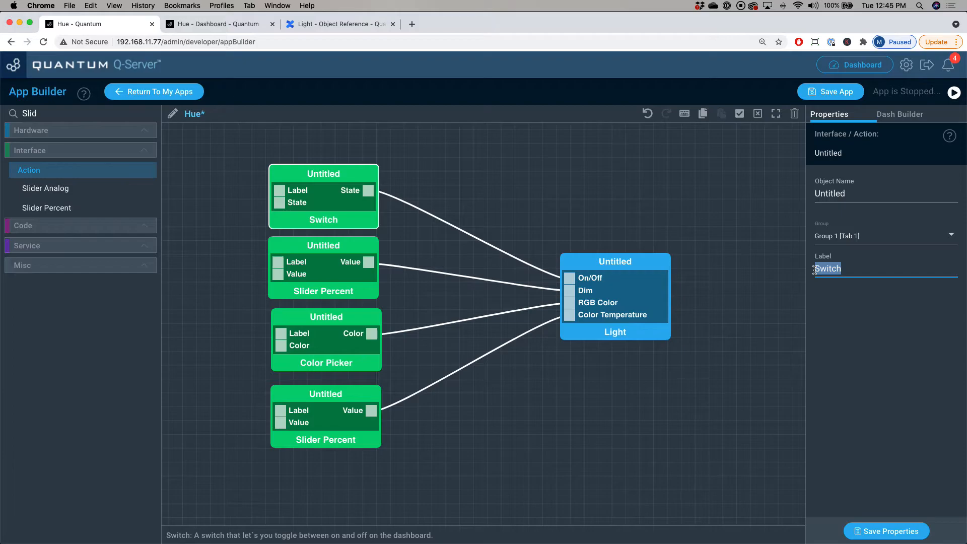
type("On/Off")
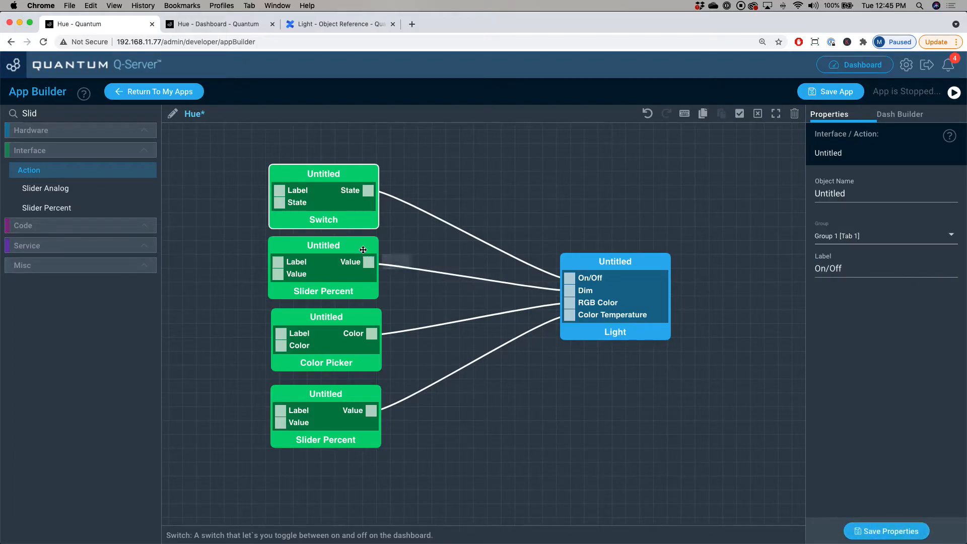
left_click(324, 268)
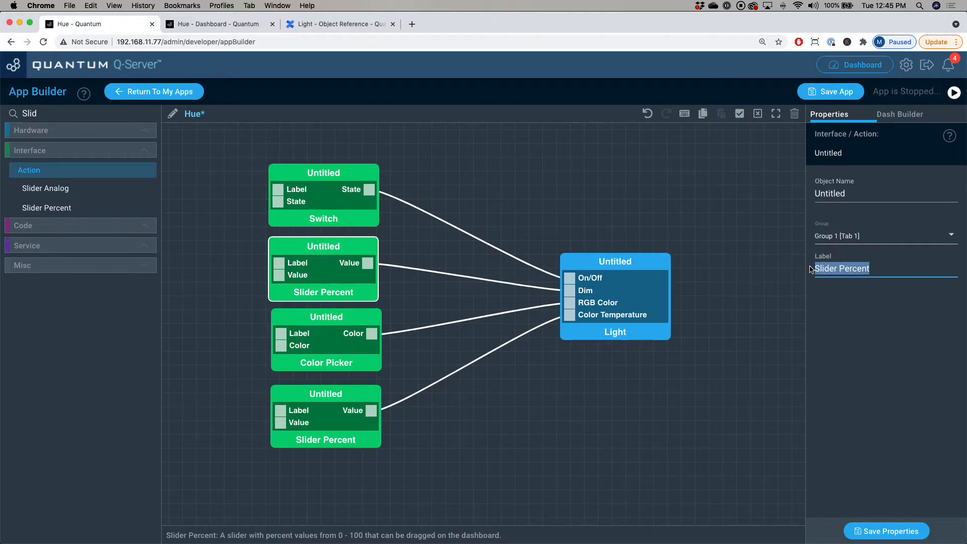
type("Dim")
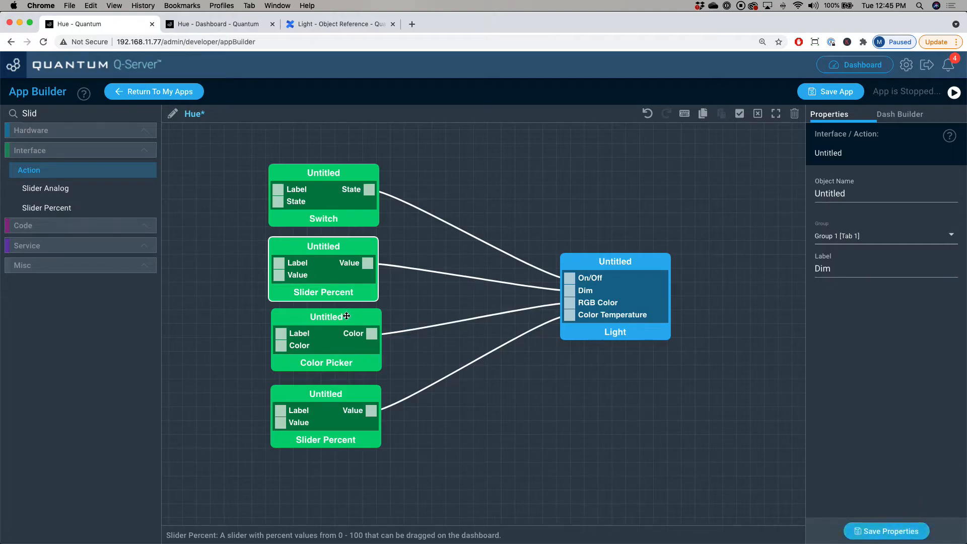
left_click(326, 316)
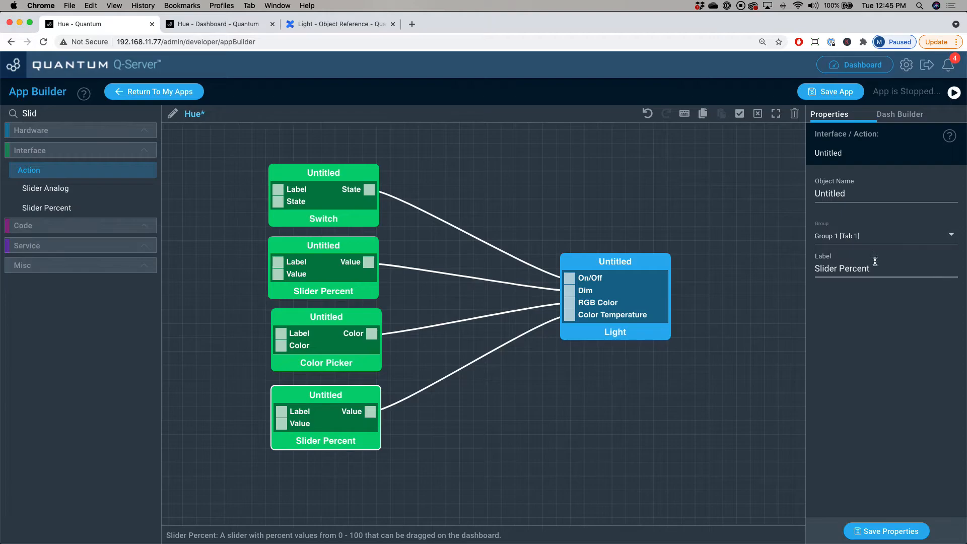
type("Color")
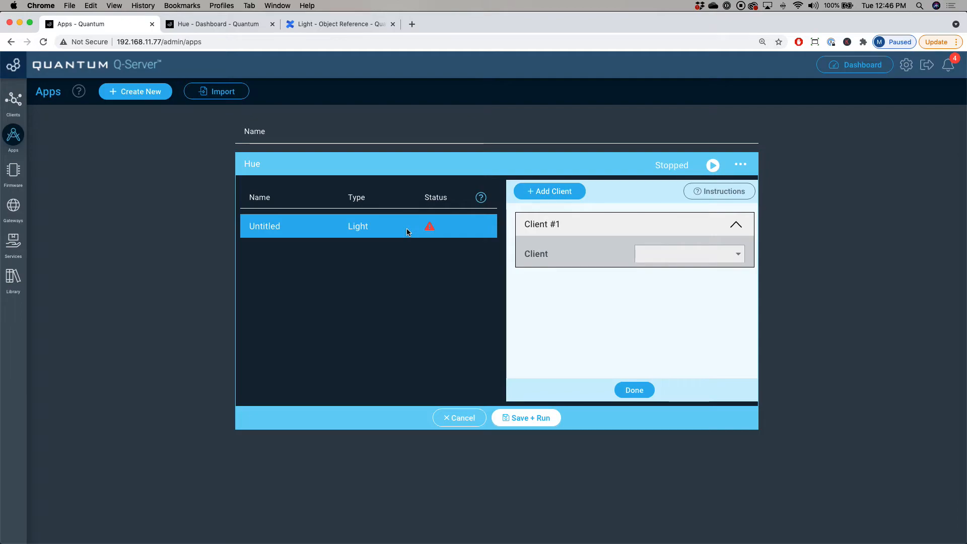
mouse_move(543, 195)
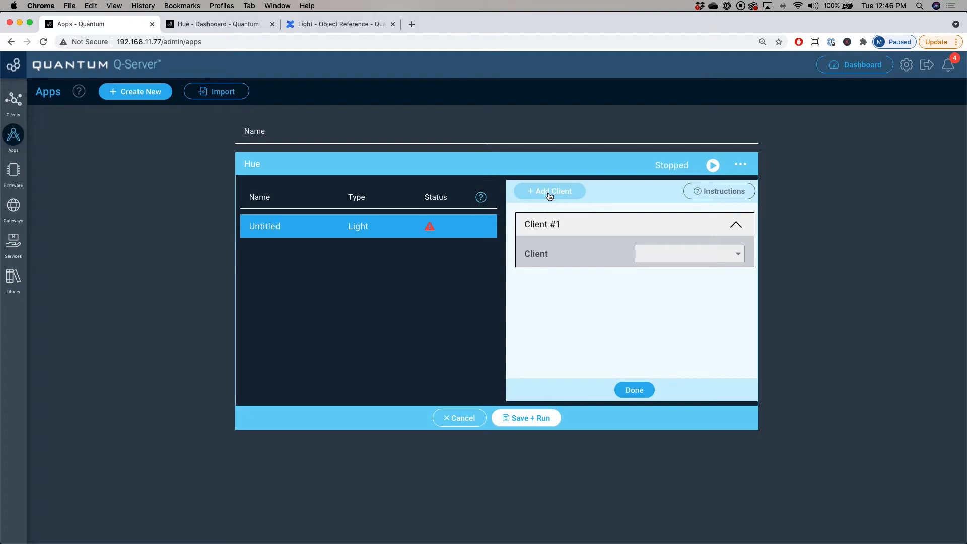
Add client slots and assign Hue color lamps 1 to 4 to the Light, then finish
left_click(550, 191)
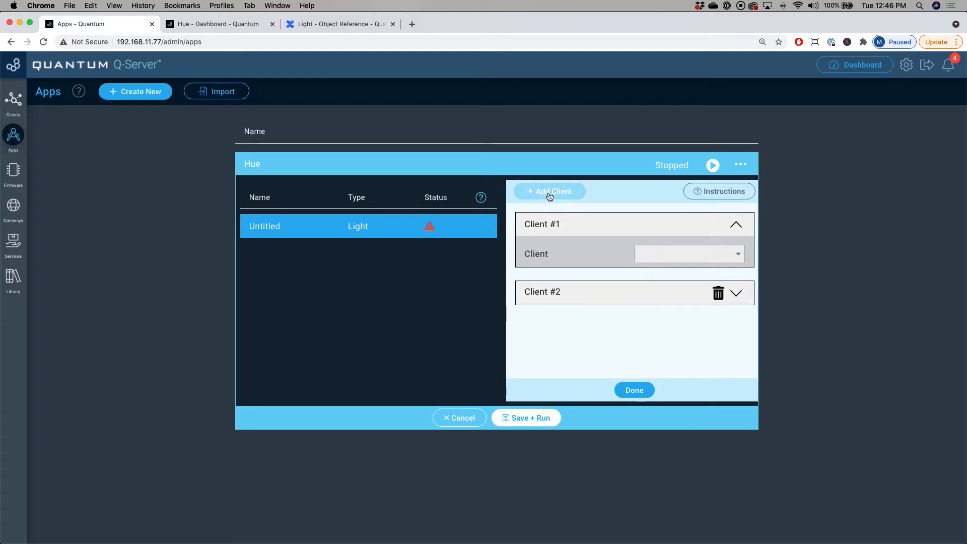
left_click(549, 191)
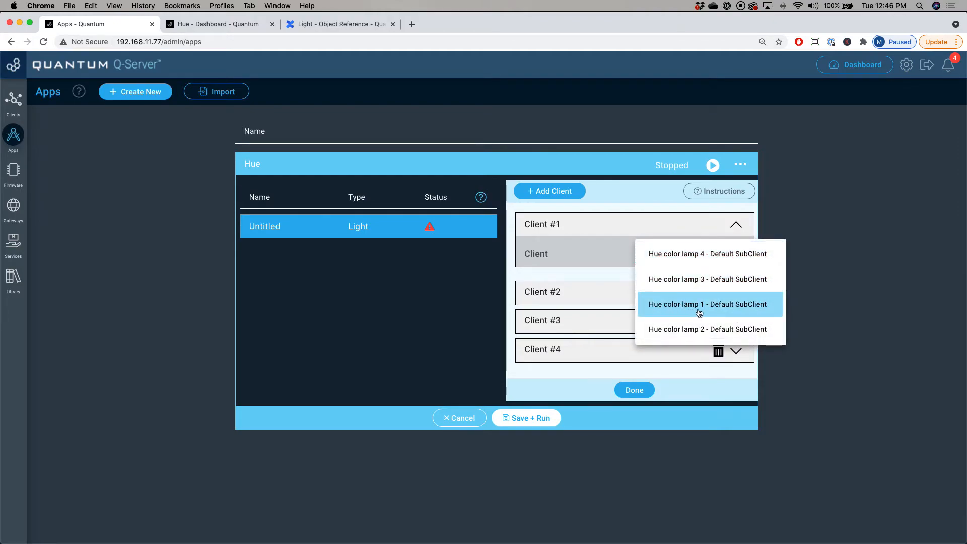
left_click(699, 304)
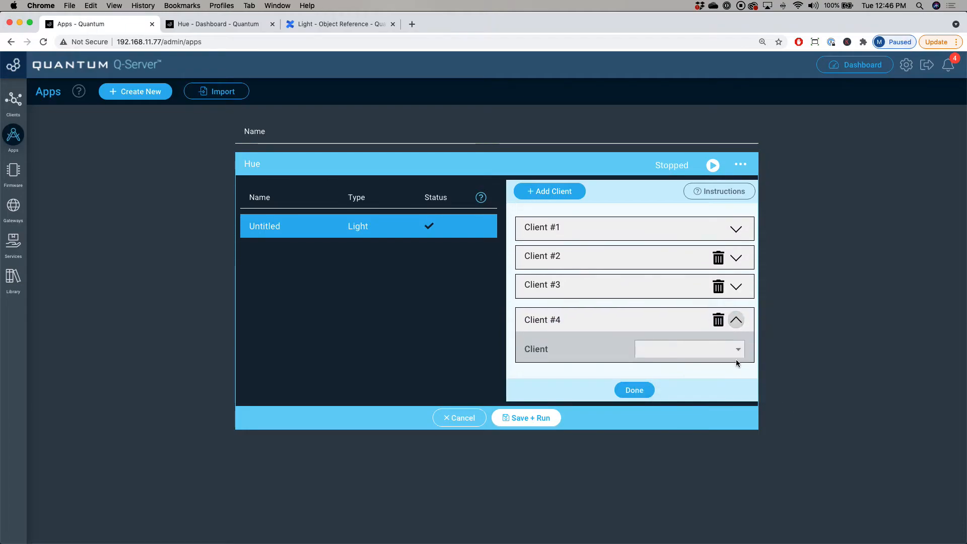
left_click(689, 349)
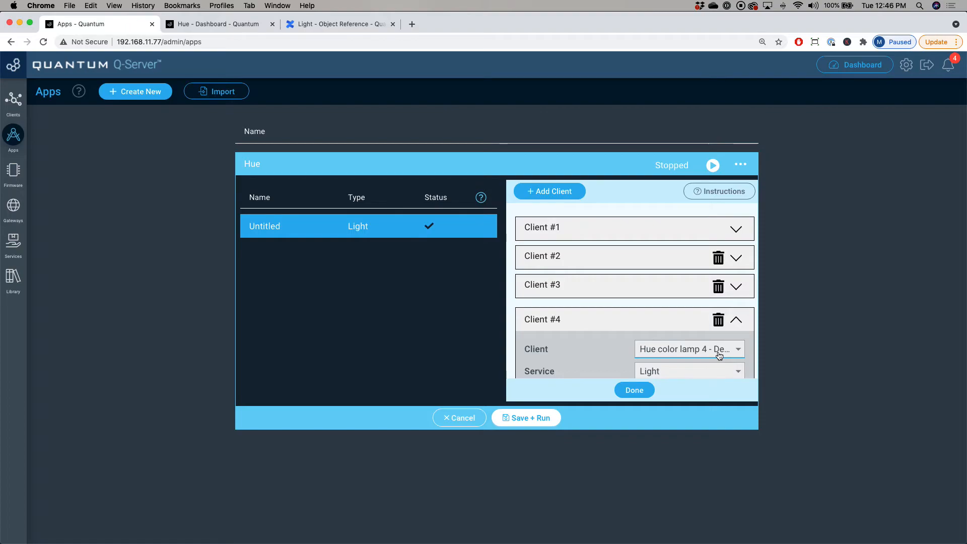
mouse_move(656, 394)
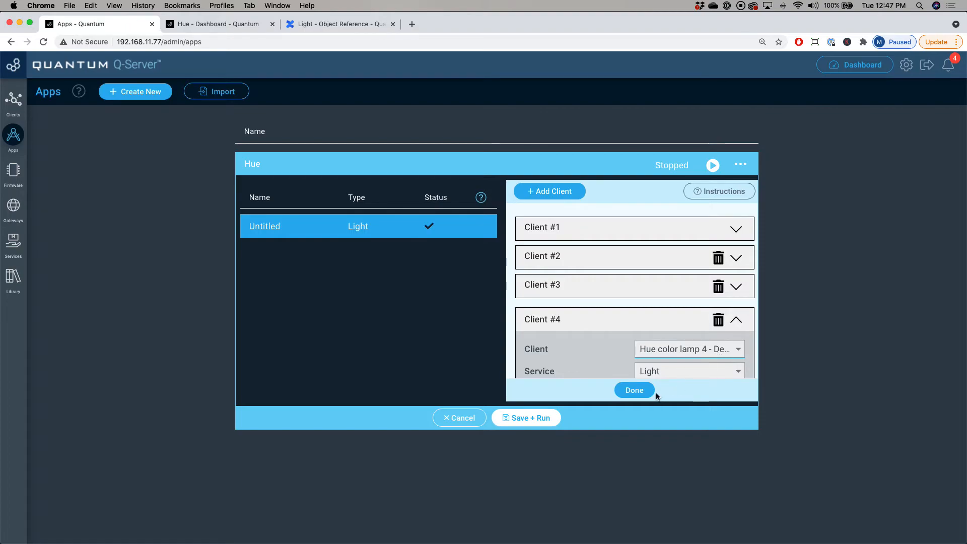
left_click(634, 390)
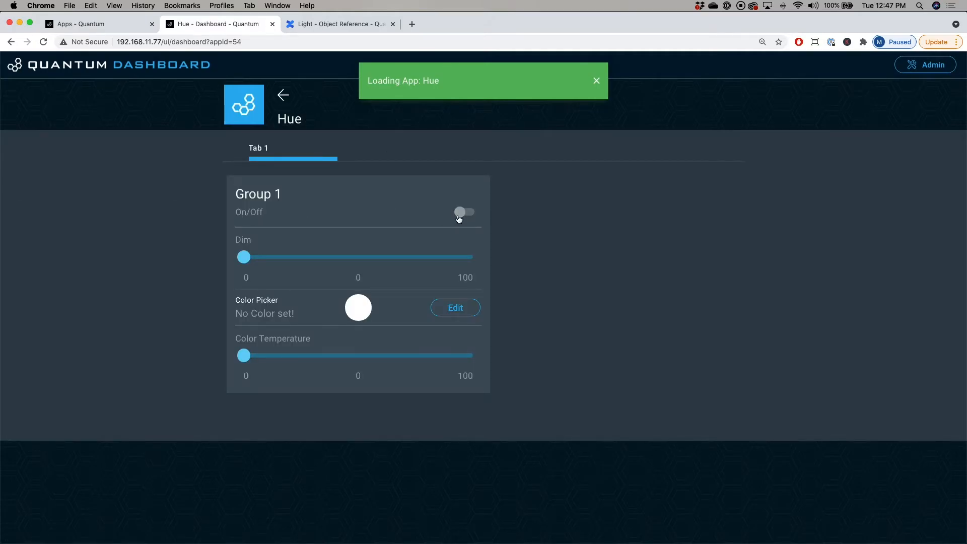
Switch the lamps on and drag Dim to 0, about 50, 8, then full brightness
left_click(462, 212)
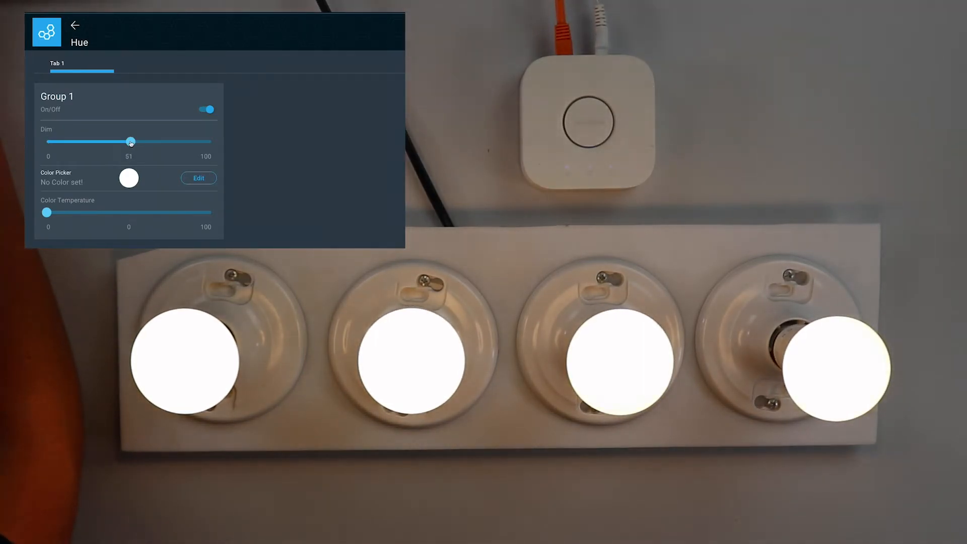
left_click_drag(129, 141, 44, 141)
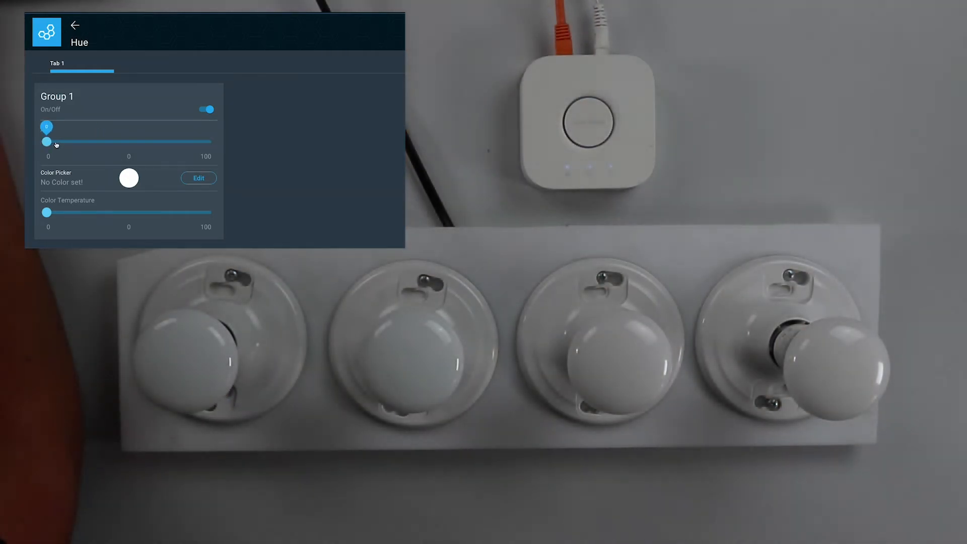
left_click_drag(45, 142, 129, 142)
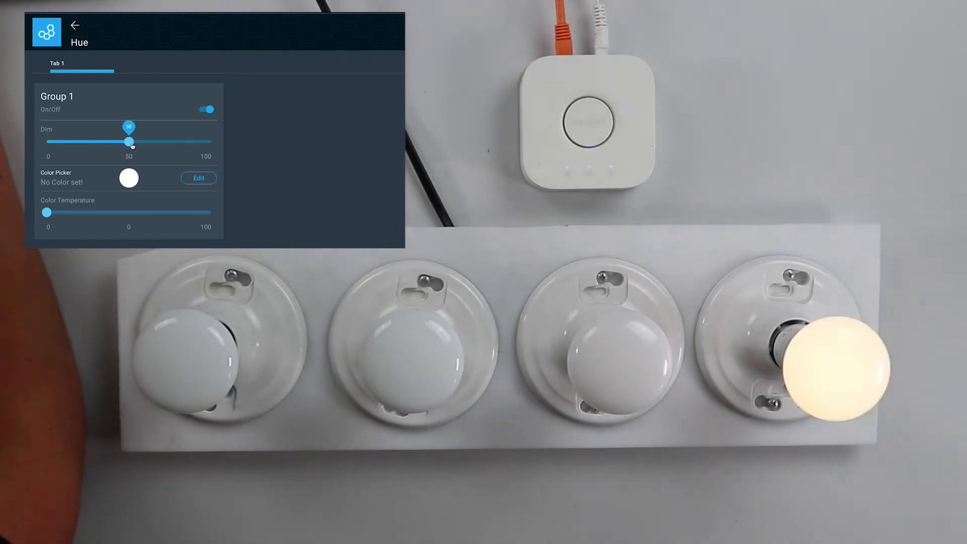
left_click_drag(128, 141, 60, 141)
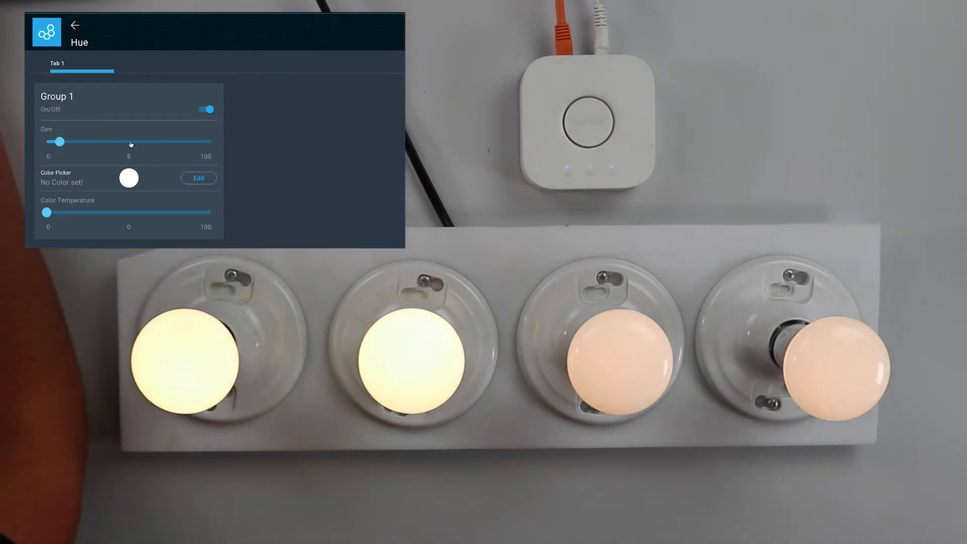
left_click_drag(59, 141, 213, 141)
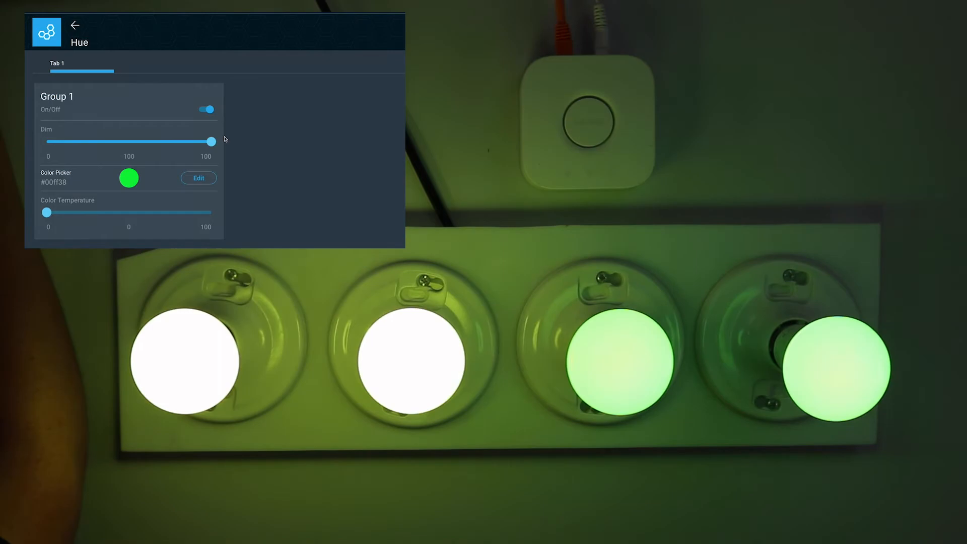
Change the lamp color to green then blue, raise color temperature to 99, then lower it to about 55
left_click(199, 178)
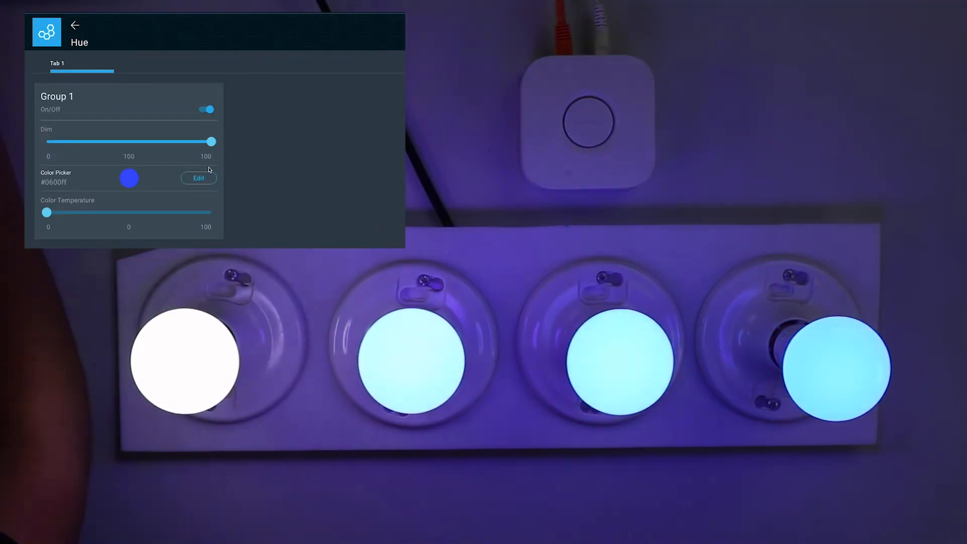
left_click(199, 177)
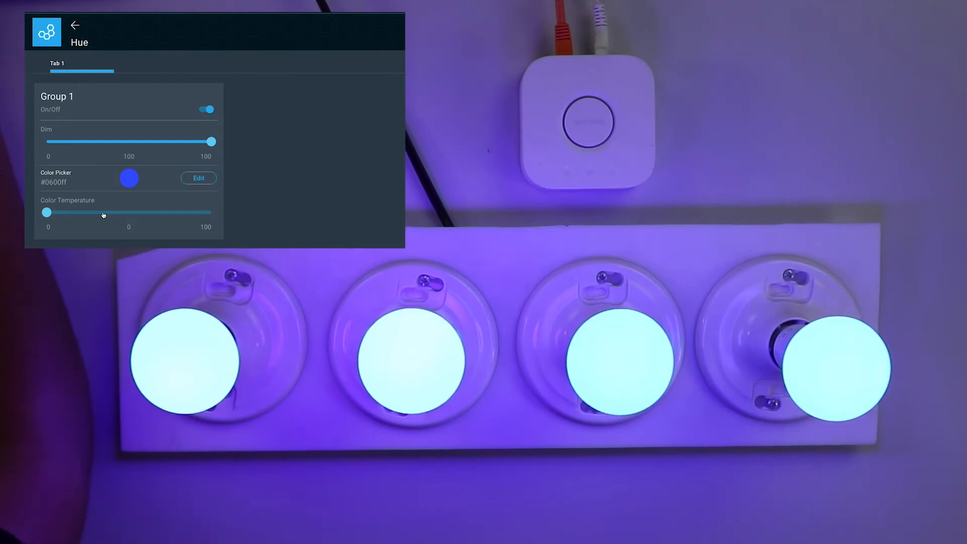
left_click_drag(46, 212, 209, 212)
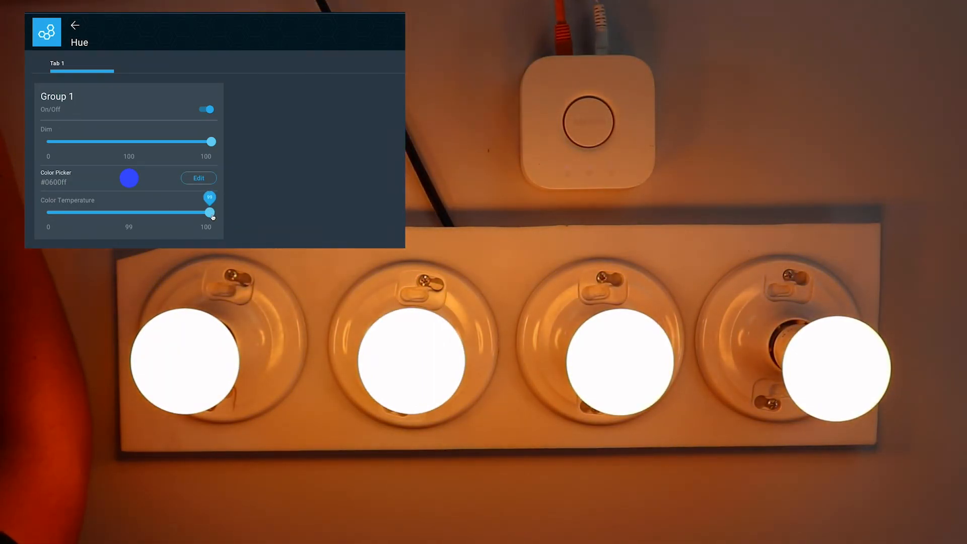
left_click_drag(212, 211, 47, 212)
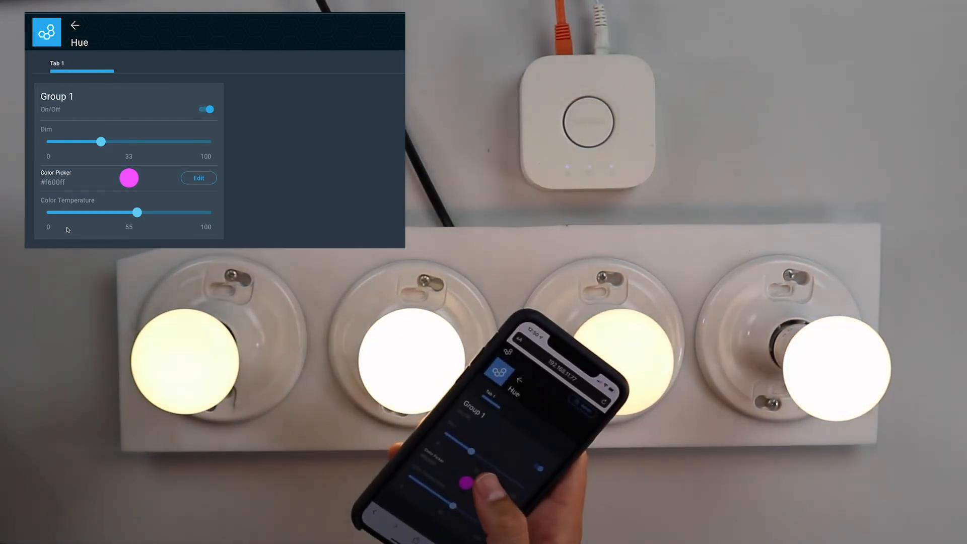
Raise dim to 73, lower color temperature to 15, then bring dim down to 21
left_click_drag(101, 141, 167, 141)
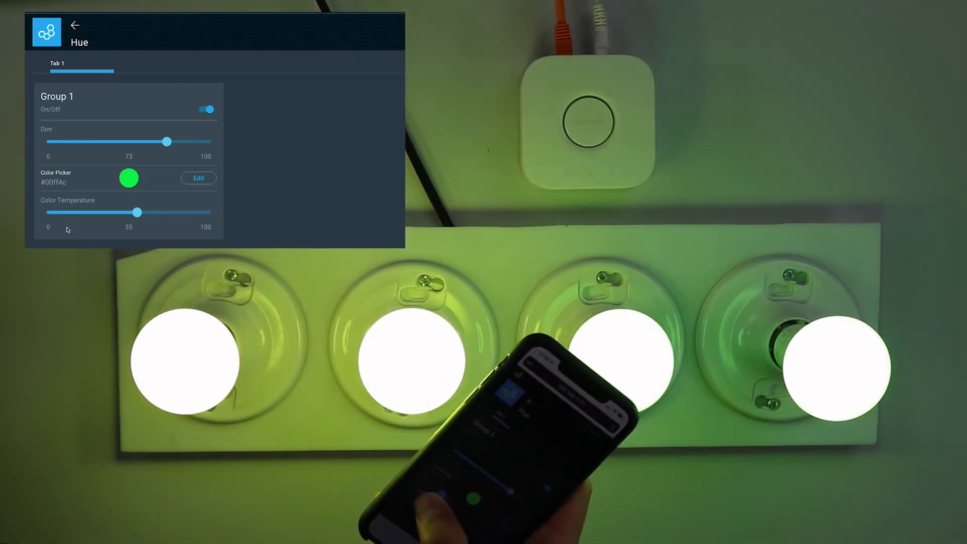
left_click_drag(138, 212, 72, 212)
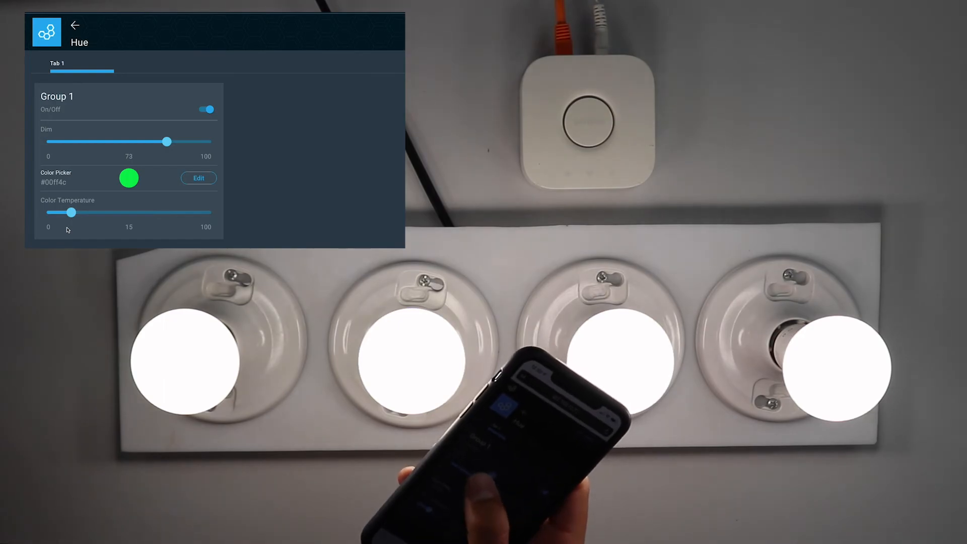
left_click_drag(167, 141, 80, 141)
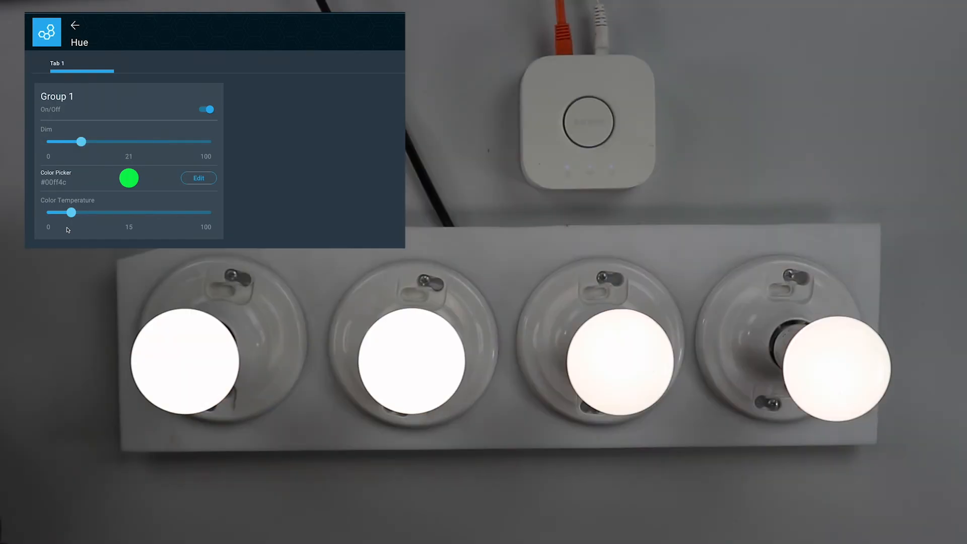